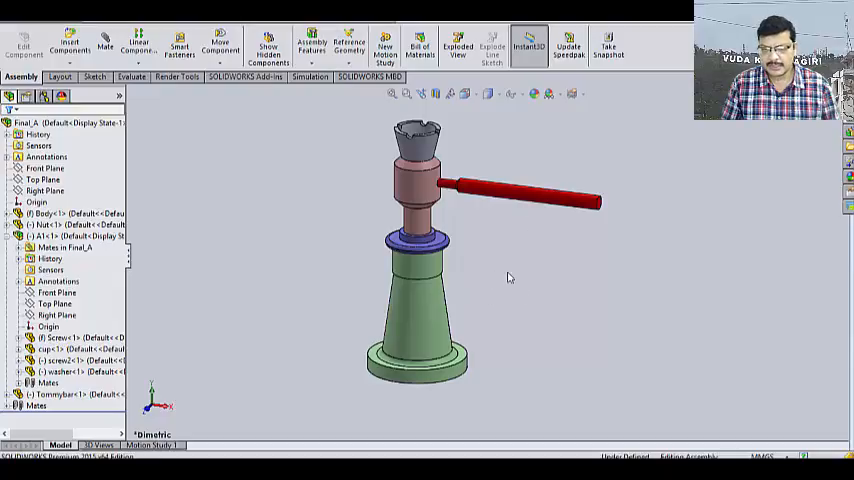
mouse_move(500, 281)
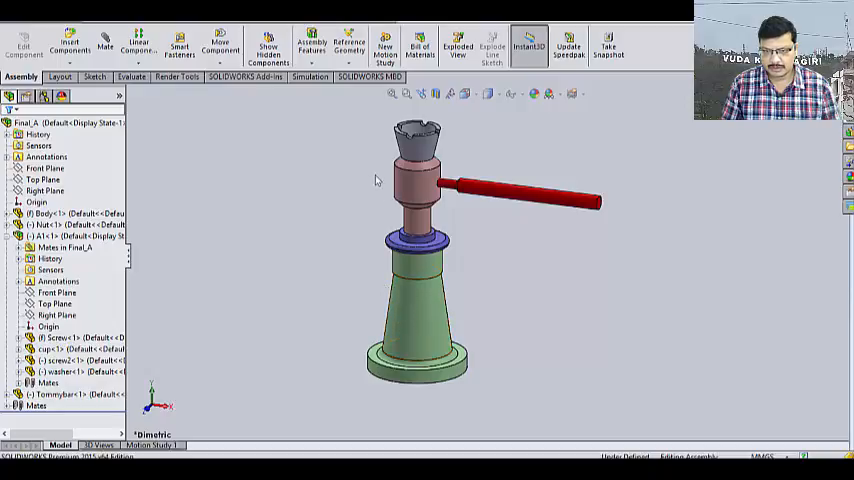
mouse_move(385, 45)
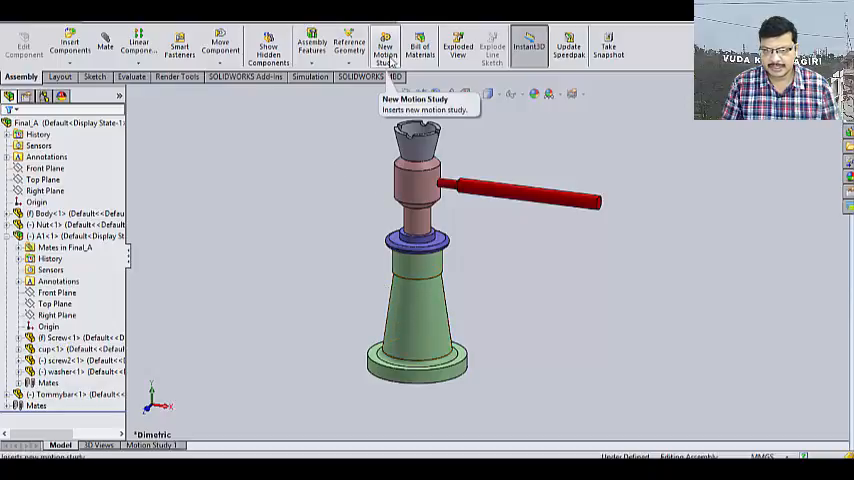
Step: Add Motion Study 2 to the screw jack assembly and open its timeline
click(385, 50)
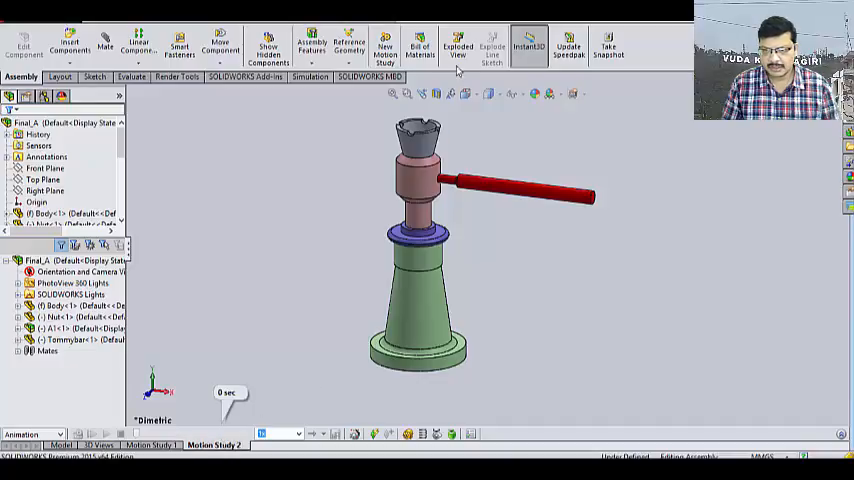
click(457, 48)
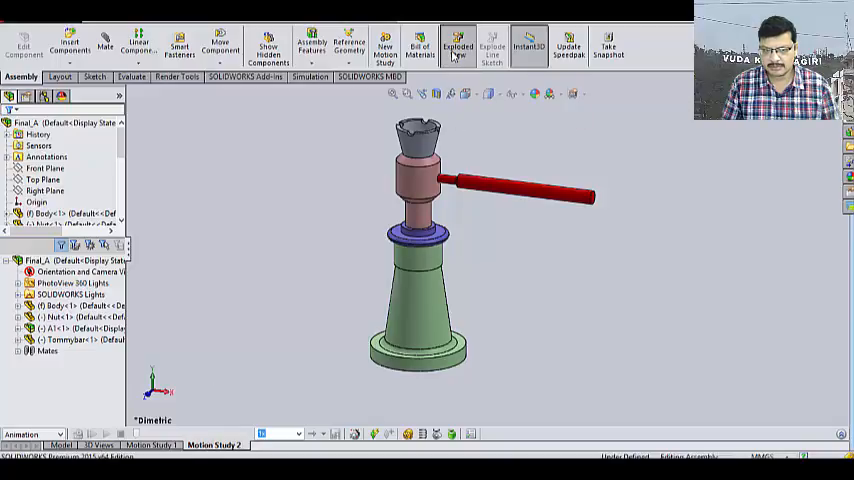
Step: Explode the screw jack parts vertically, pulling the tommy bar out sideways
click(457, 46)
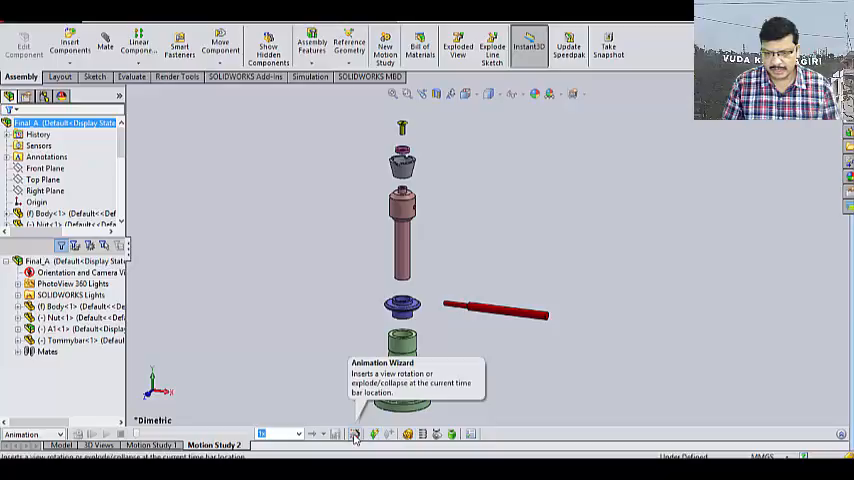
Step: Use the Animation Wizard to add a Collapse animation of 15 seconds starting at 2 seconds
click(354, 433)
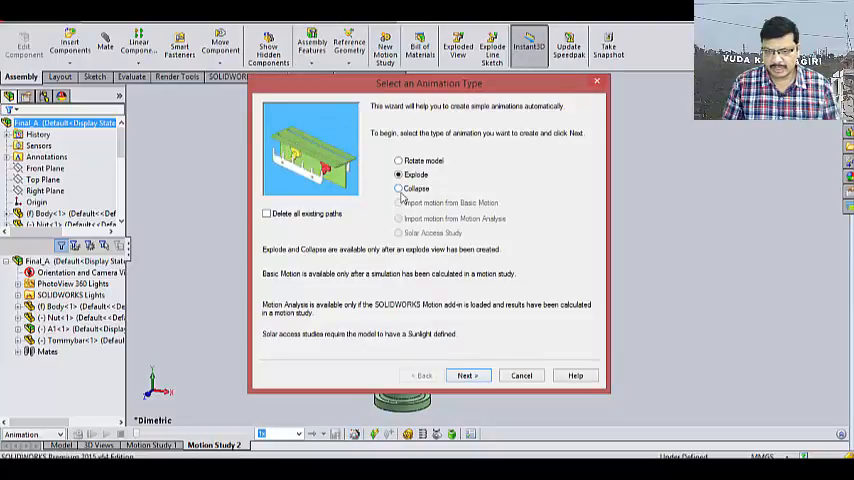
click(399, 189)
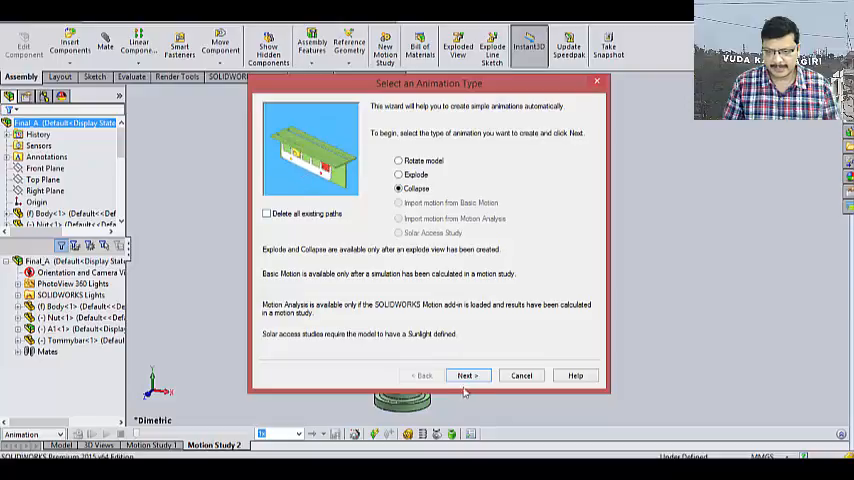
click(466, 375)
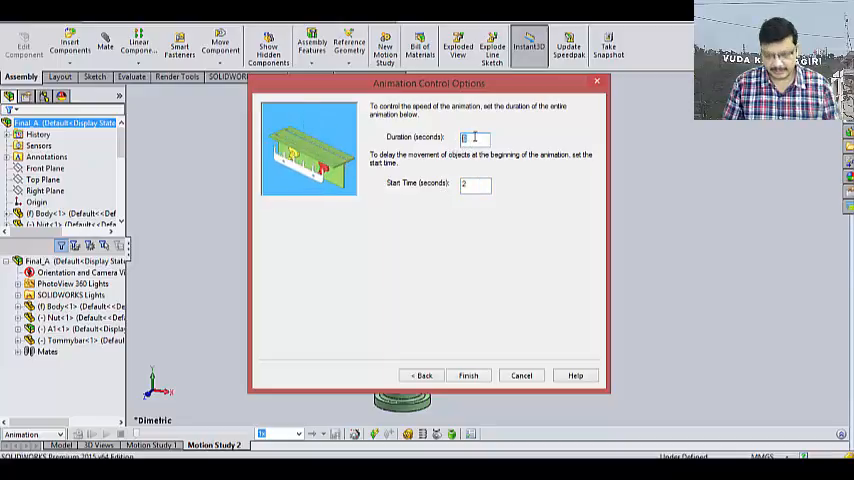
text(15)
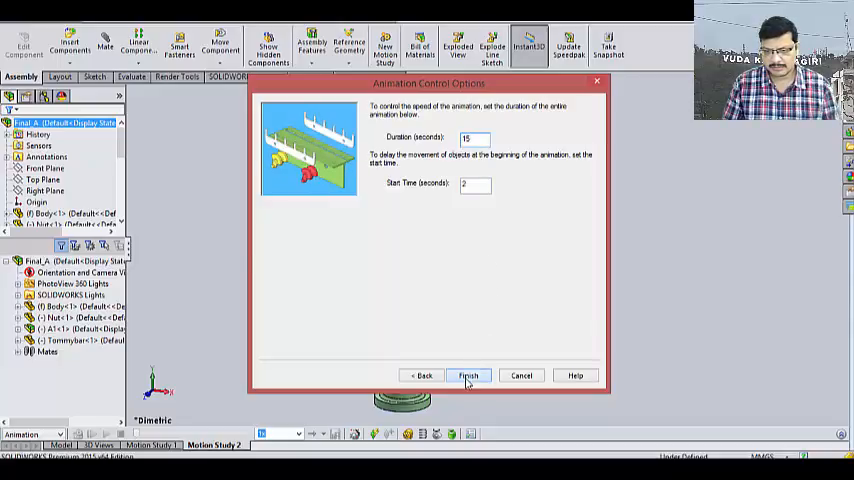
click(467, 375)
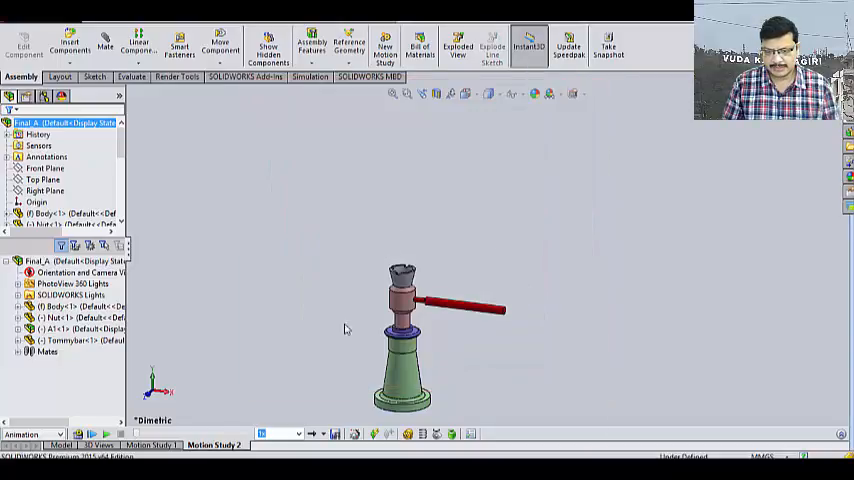
mouse_move(336, 433)
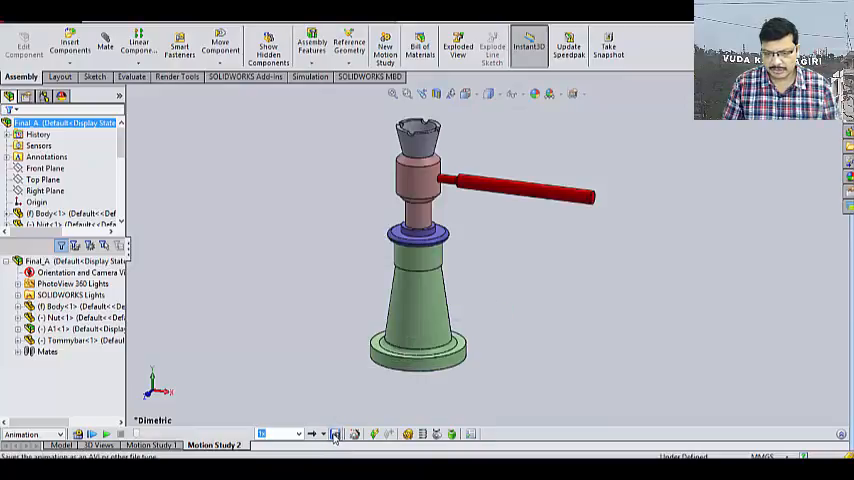
Step: Save the animation as an AVI file using Microsoft Video 1 compression
click(335, 433)
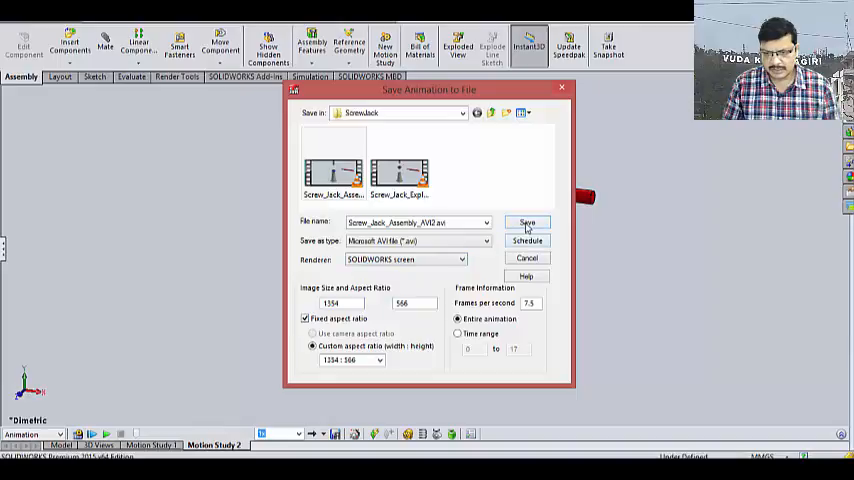
click(527, 222)
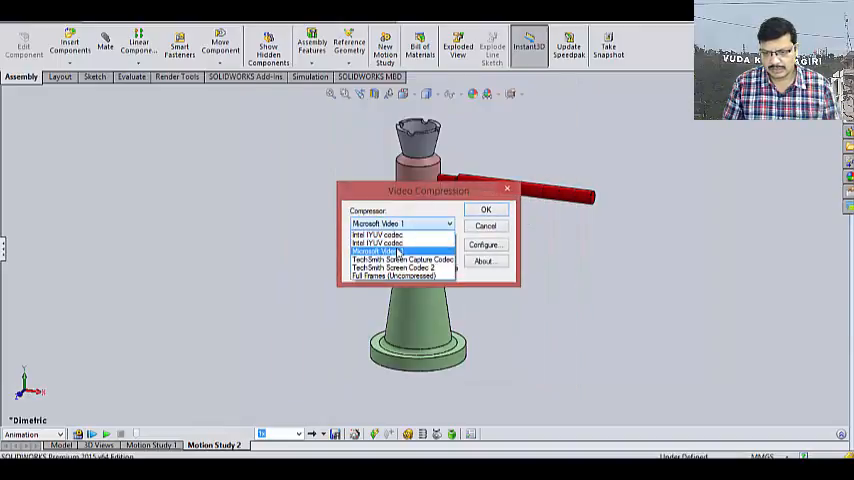
click(393, 250)
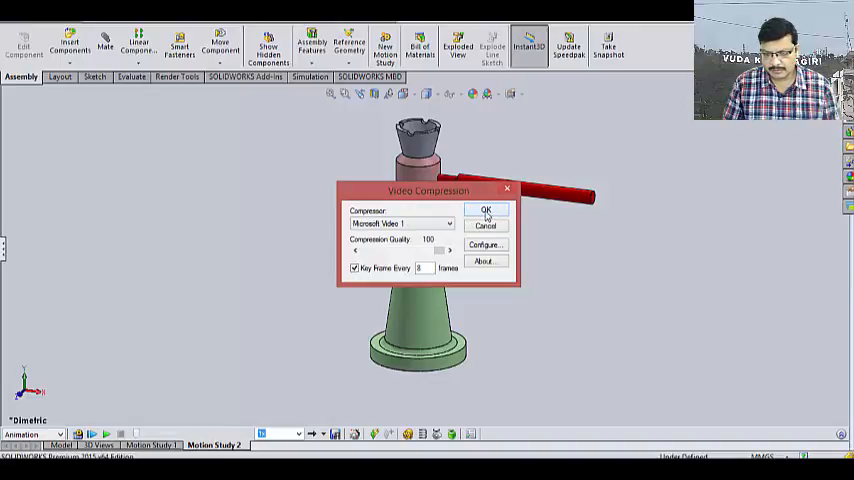
click(486, 210)
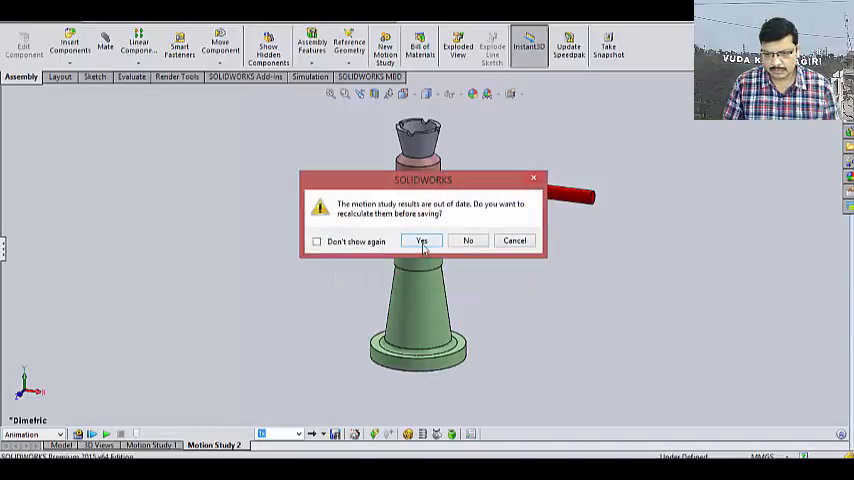
Step: Confirm recalculating the out-of-date motion study so the AVI export completes
click(421, 240)
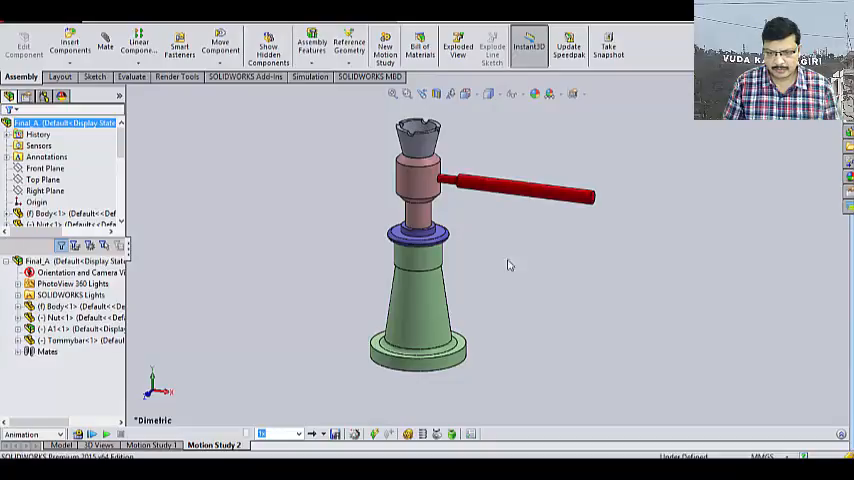
mouse_move(522, 295)
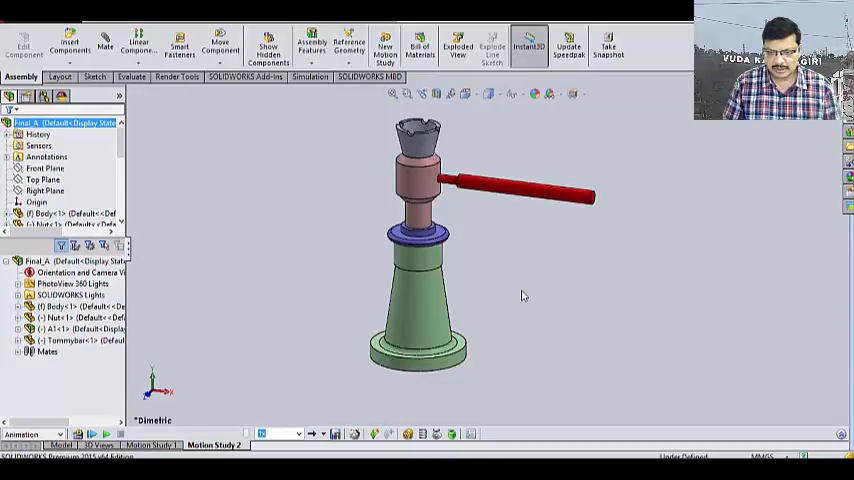